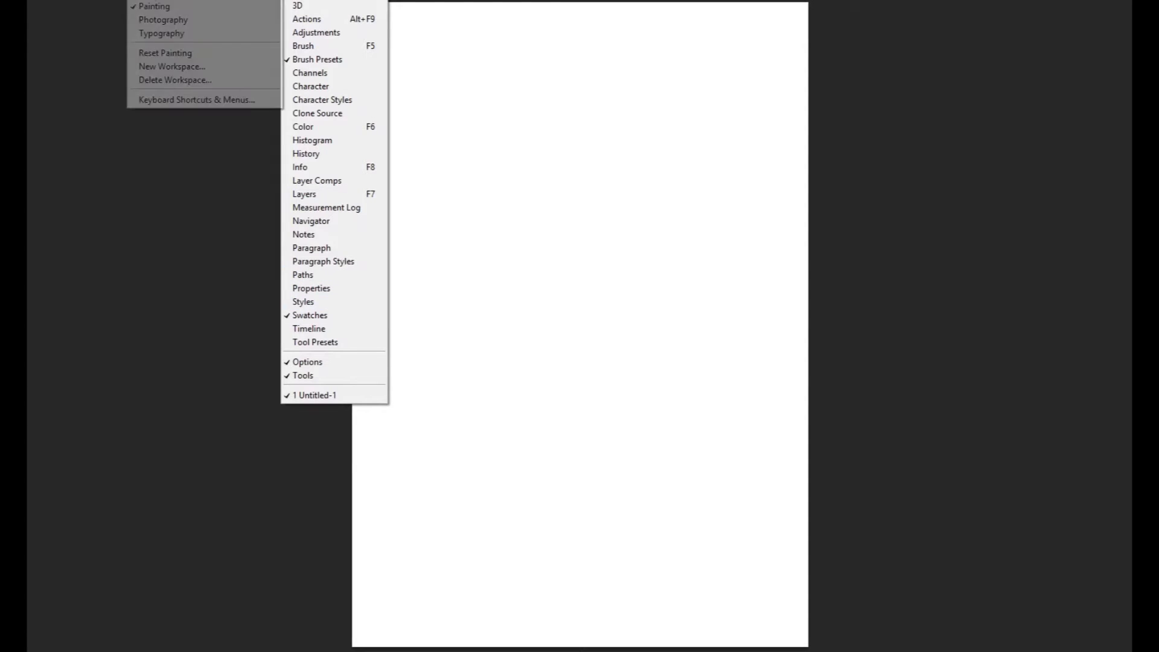
pyautogui.moveTo(163, 19)
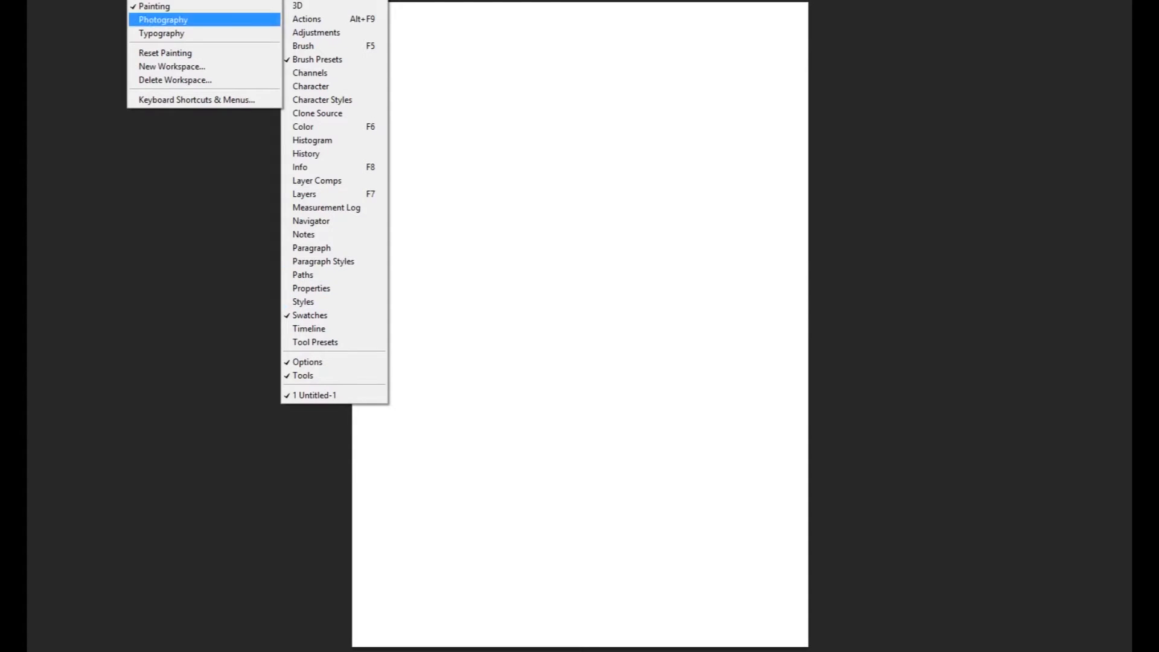